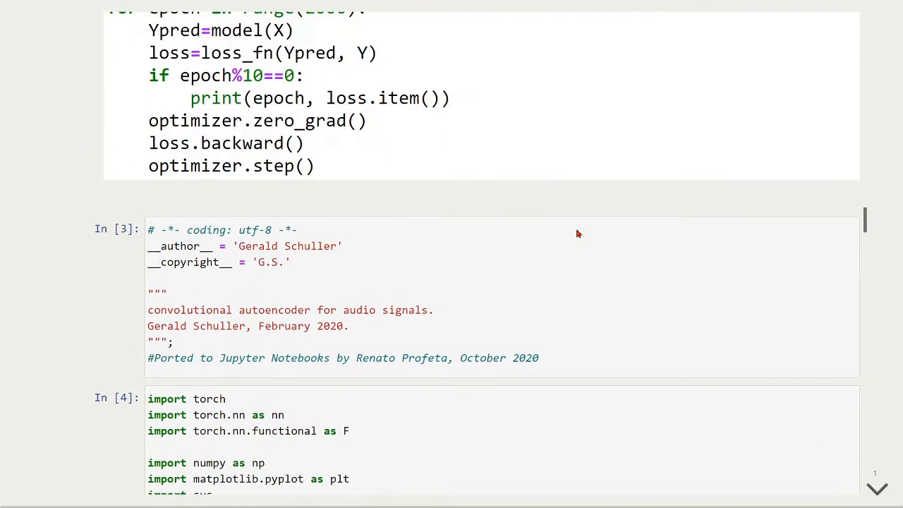
mouse_move(413, 270)
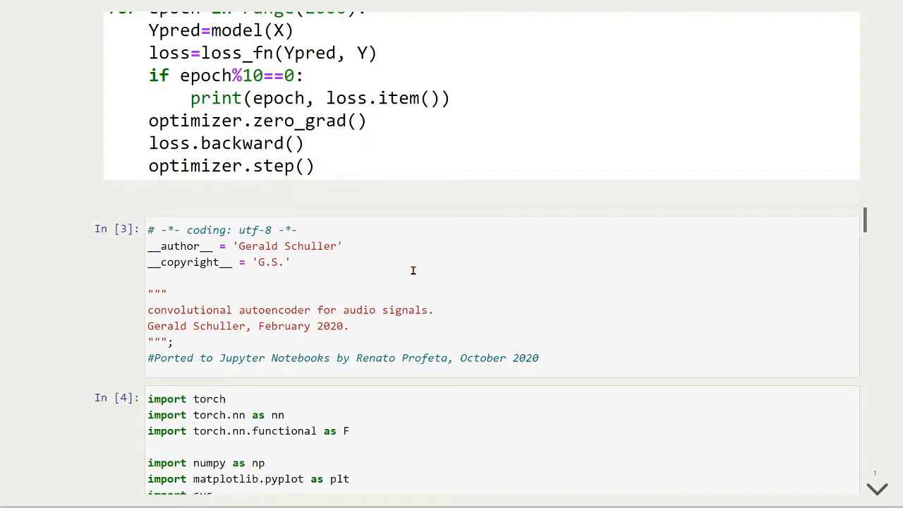
Step: Scroll past the header to the imports and the In [5] device cell reporting cpu
scroll(down, 3)
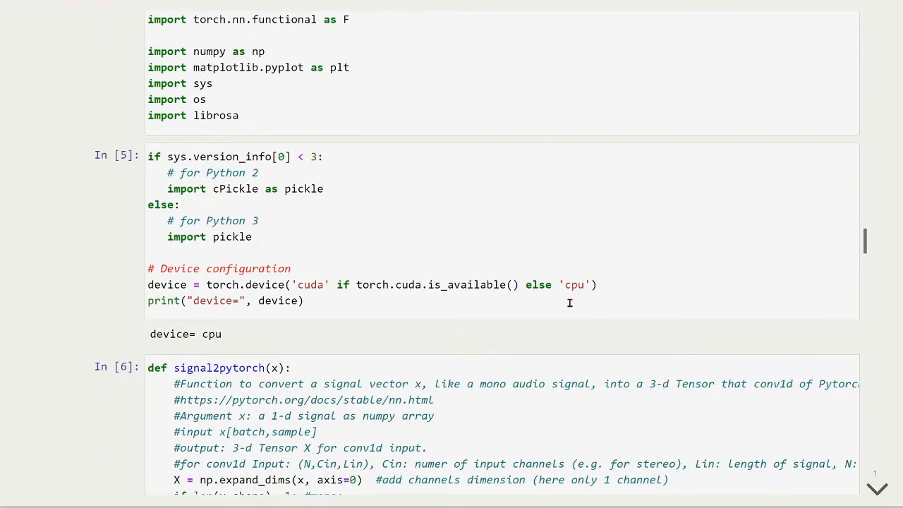
Step: Scroll to show the full signal2pytorch helper in In [6], converting signals to 3-d tensors
scroll(down, 3)
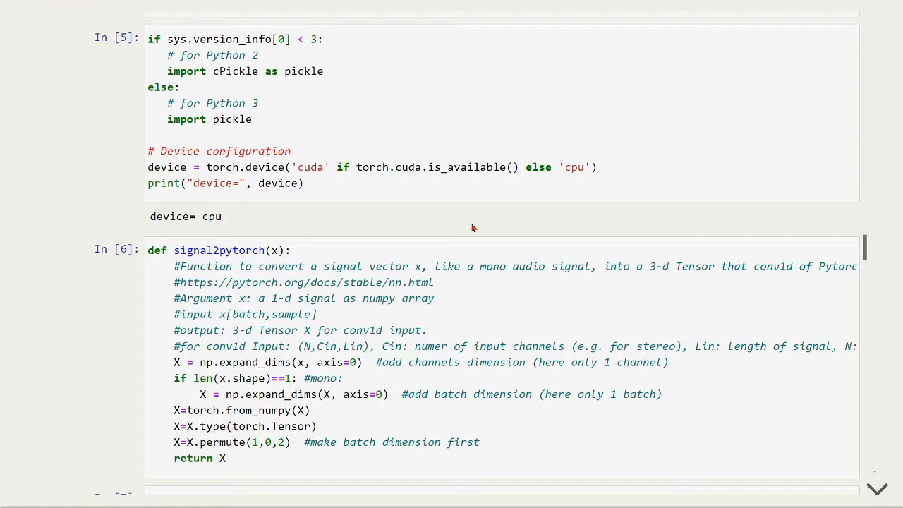
mouse_move(412, 214)
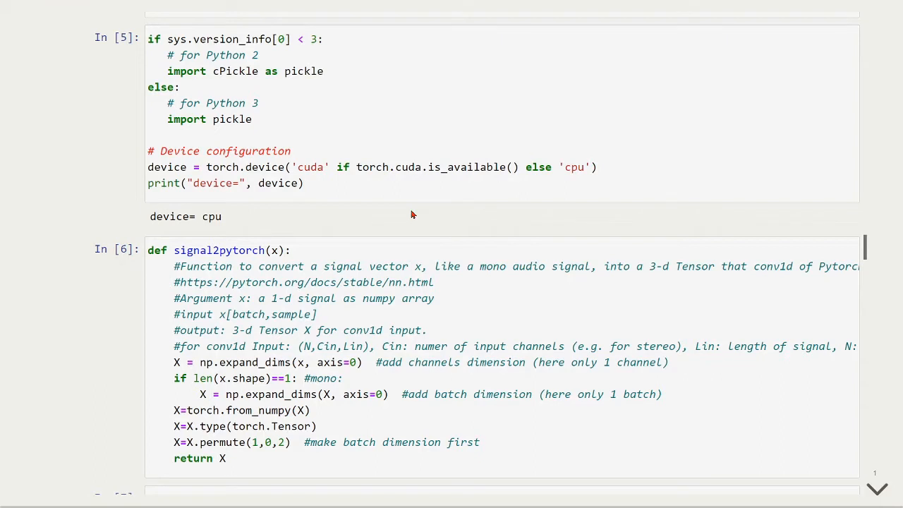
scroll(down, 3)
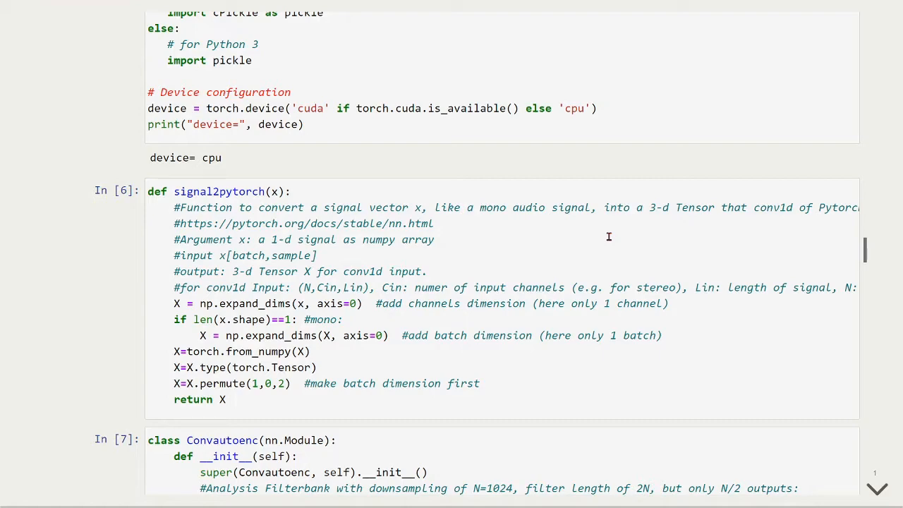
Step: Scroll through In [7] to show Convautoenc's encoder, decoder and forward methods
scroll(down, 3)
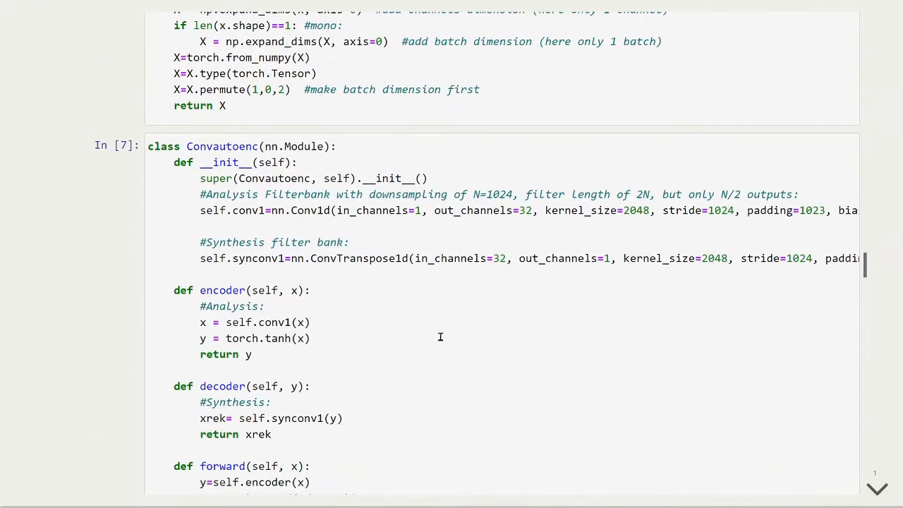
mouse_move(459, 333)
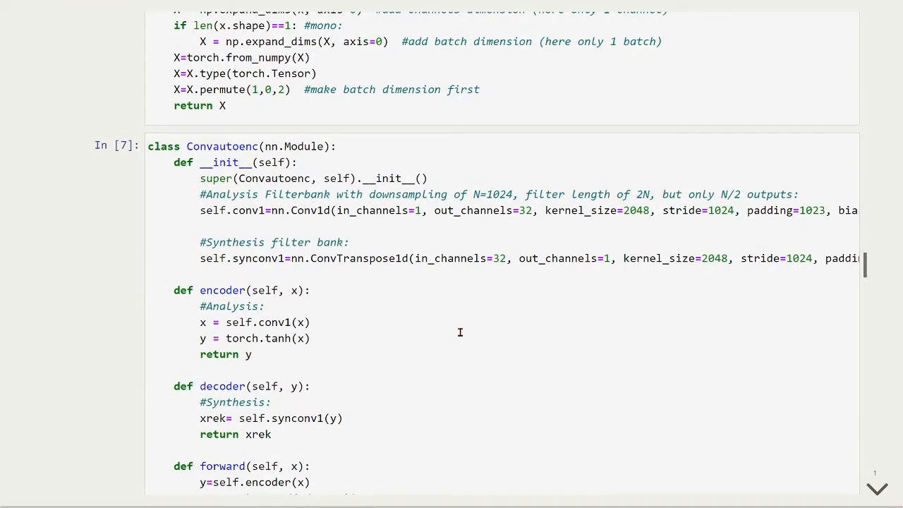
scroll(down, 3)
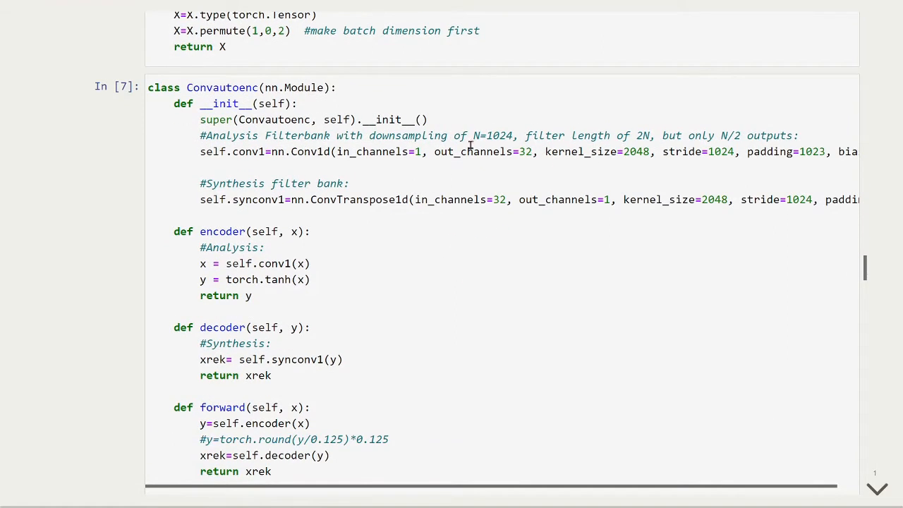
mouse_move(220, 150)
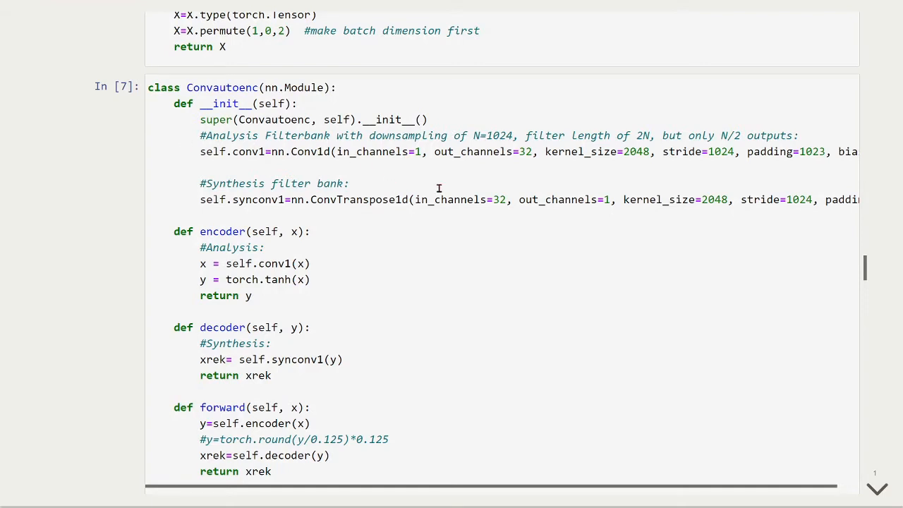
mouse_move(434, 269)
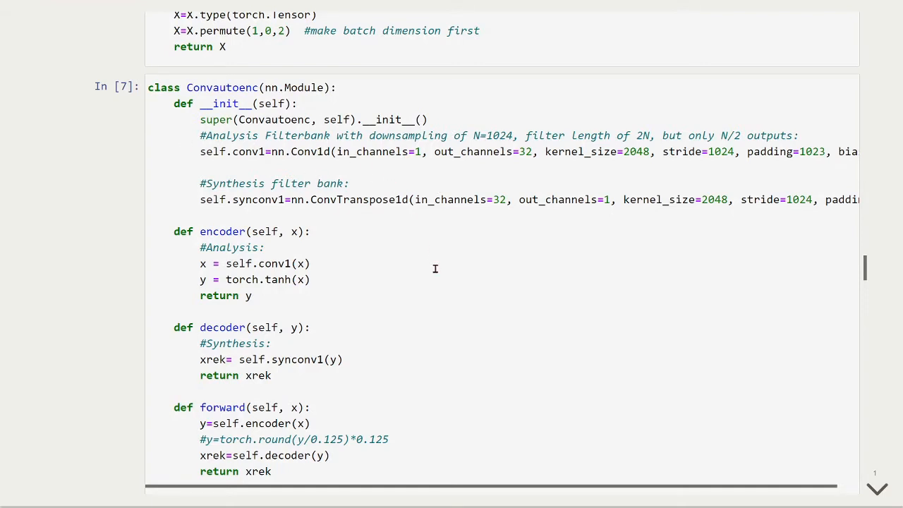
scroll(down, 3)
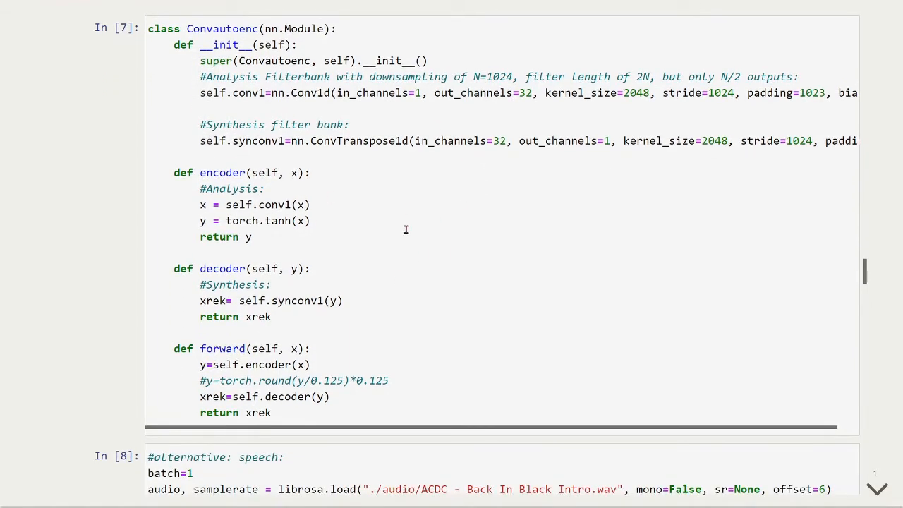
scroll(down, 3)
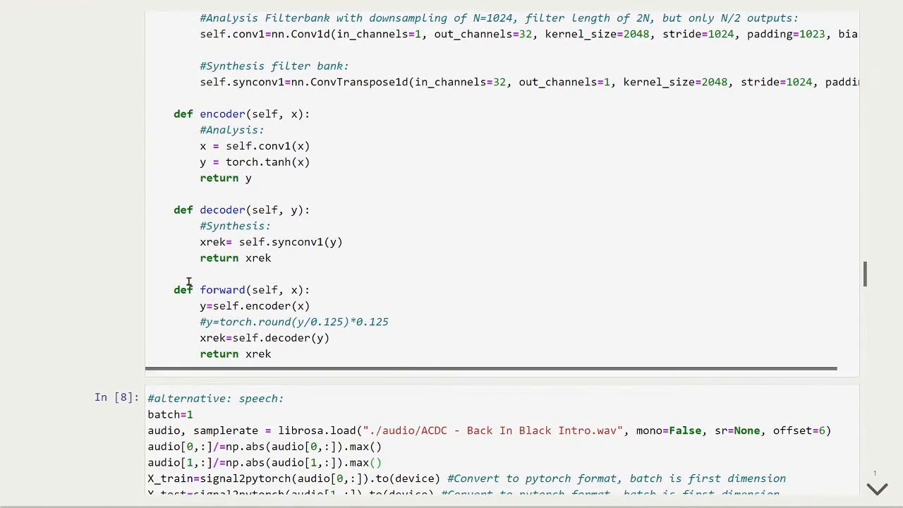
mouse_move(423, 329)
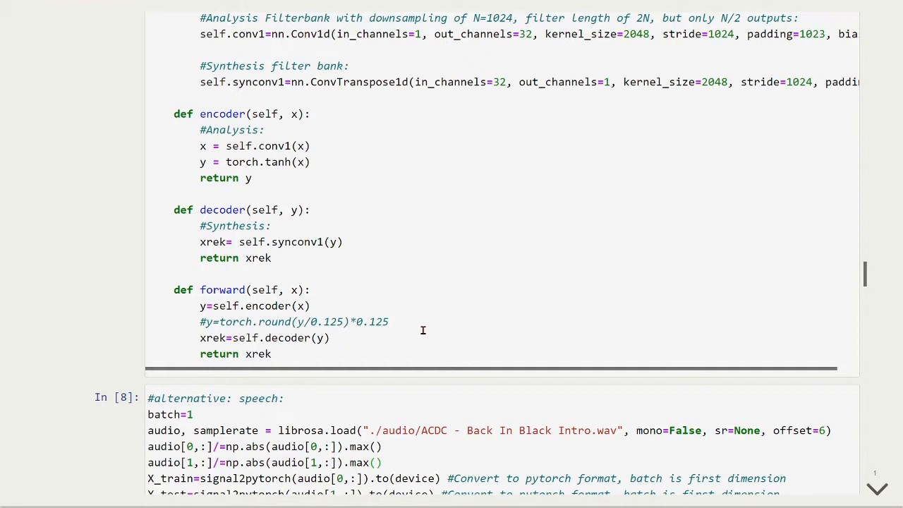
scroll(down, 3)
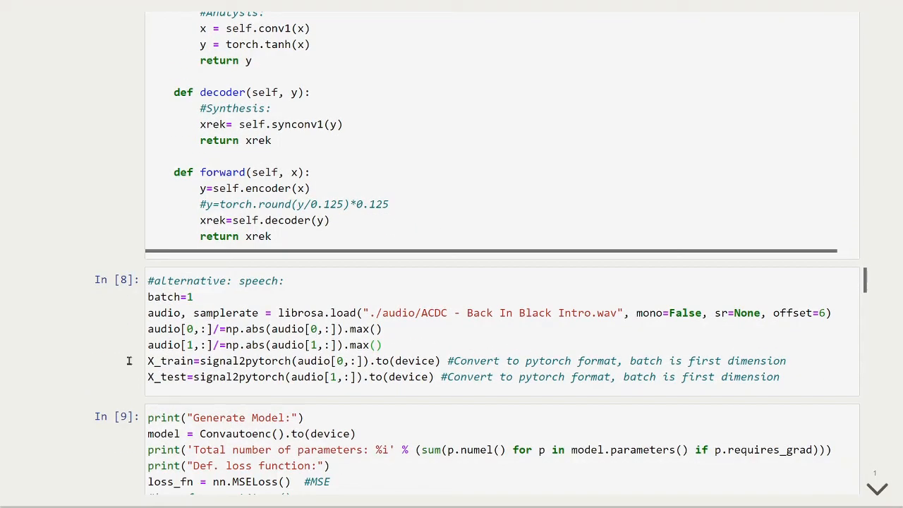
mouse_move(50, 333)
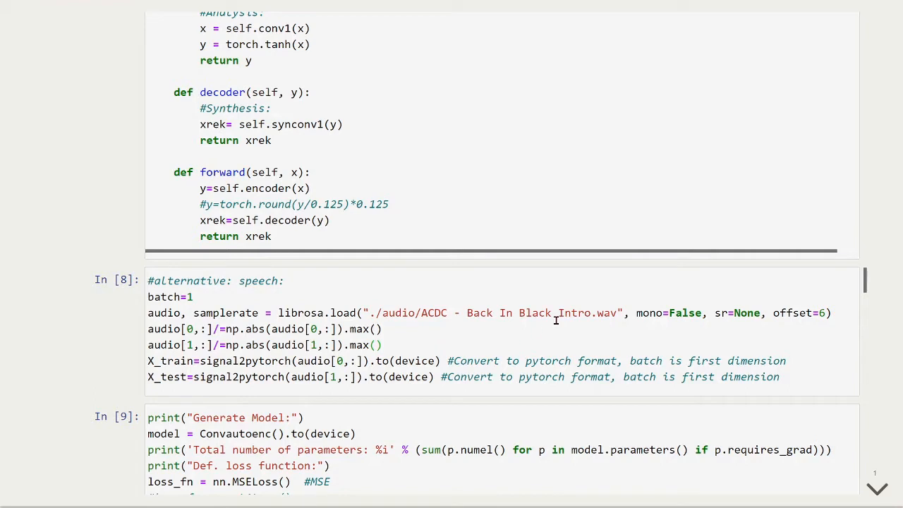
mouse_move(433, 327)
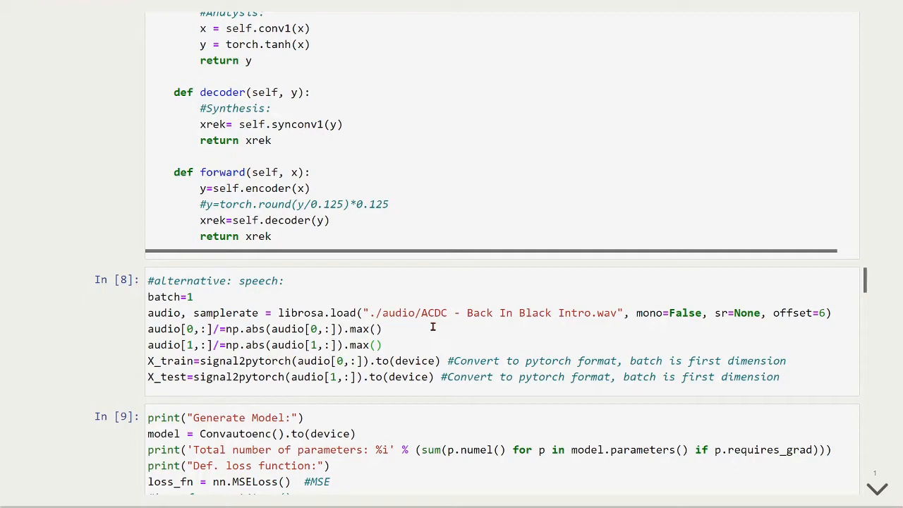
Step: Scroll to the In [8] Back In Black audio loader and the In [9] model cell
scroll(down, 3)
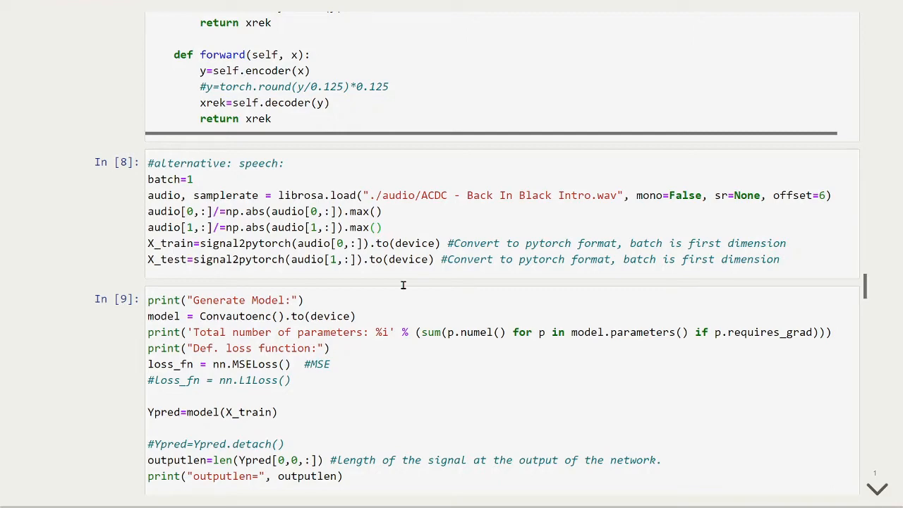
Step: Scroll to the model output with 131105 parameters and the In [10] optimizer cell
scroll(down, 3)
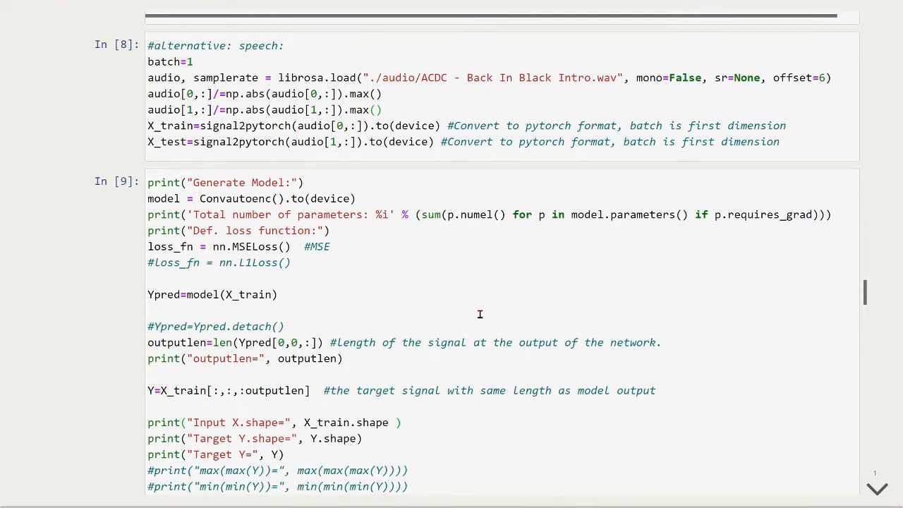
mouse_move(484, 313)
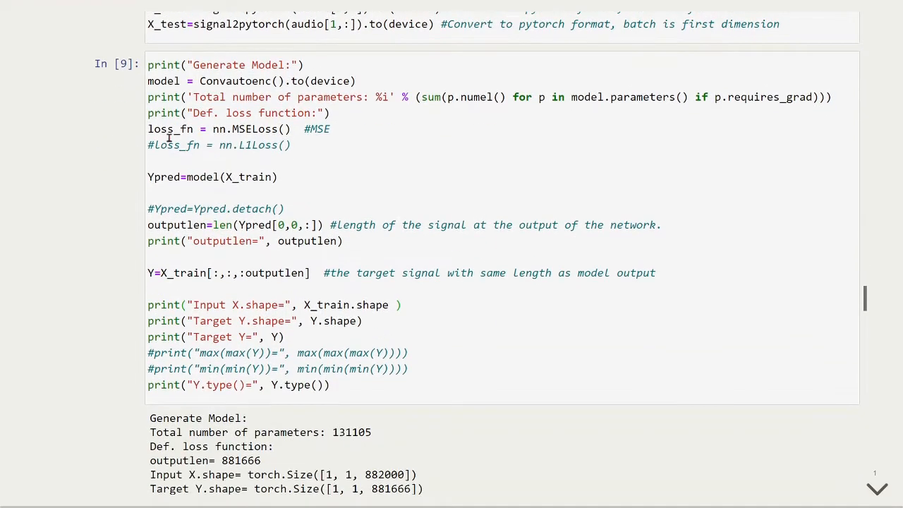
mouse_move(292, 134)
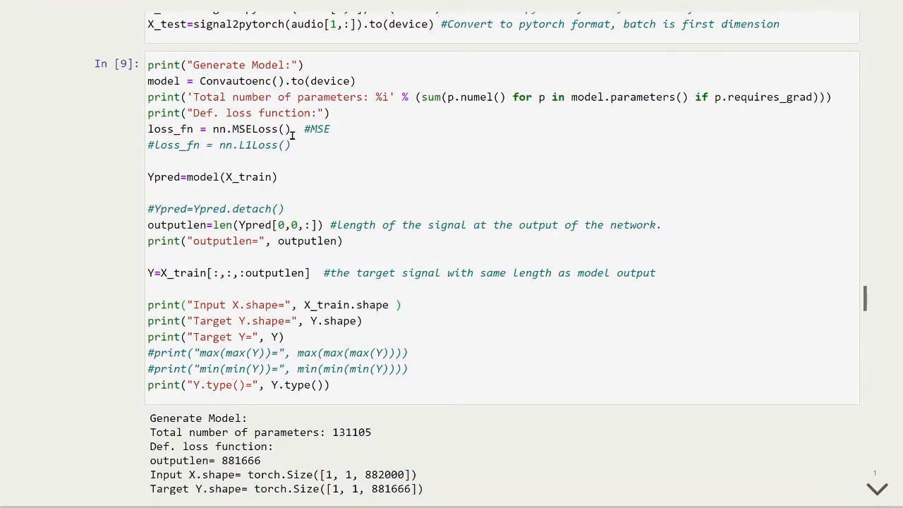
scroll(down, 3)
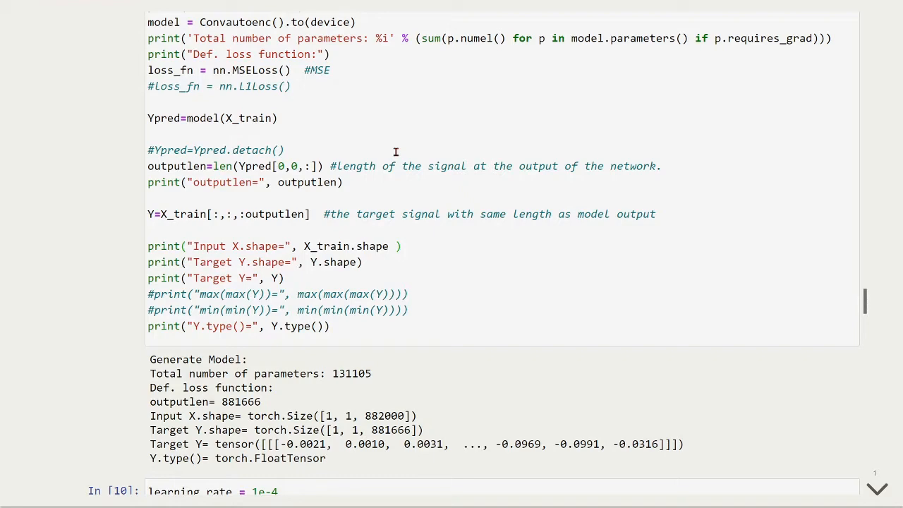
scroll(down, 3)
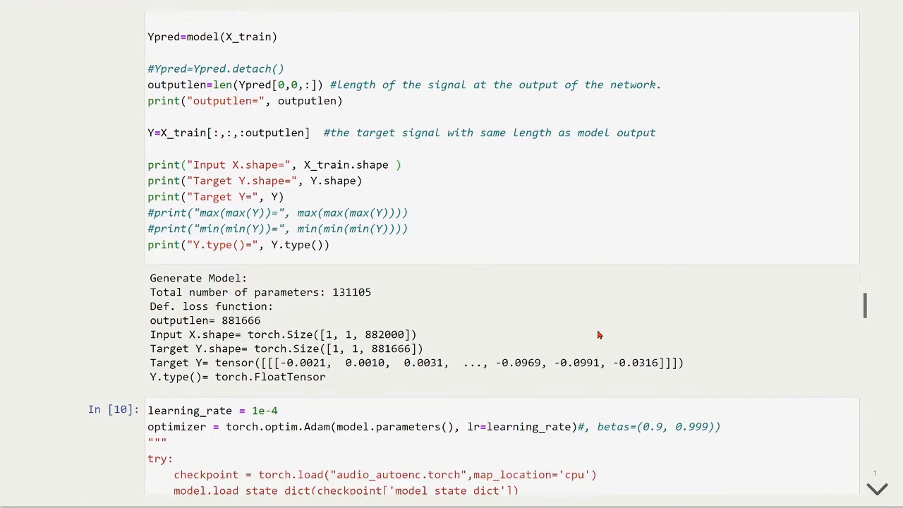
scroll(down, 3)
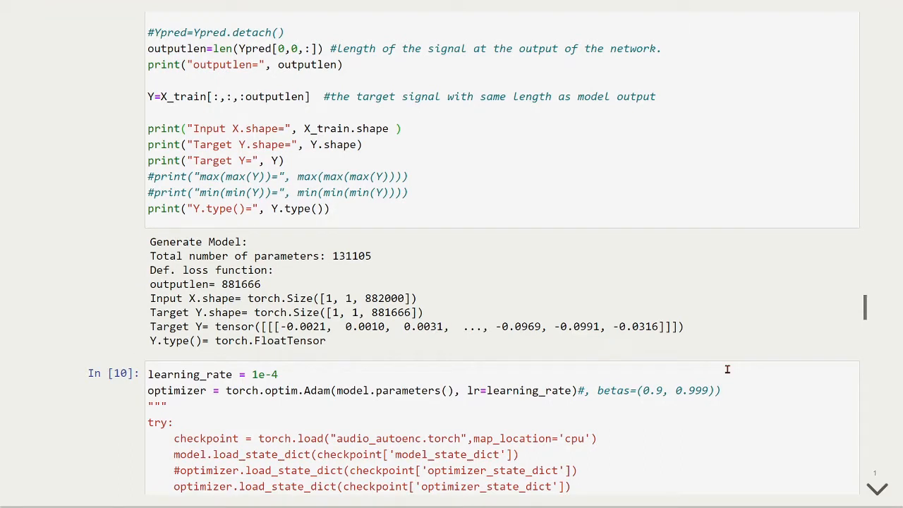
mouse_move(358, 267)
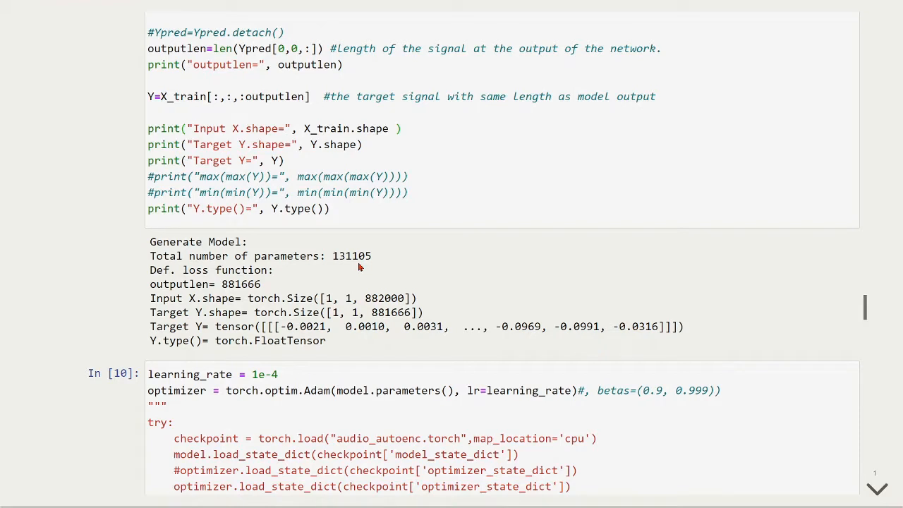
mouse_move(270, 296)
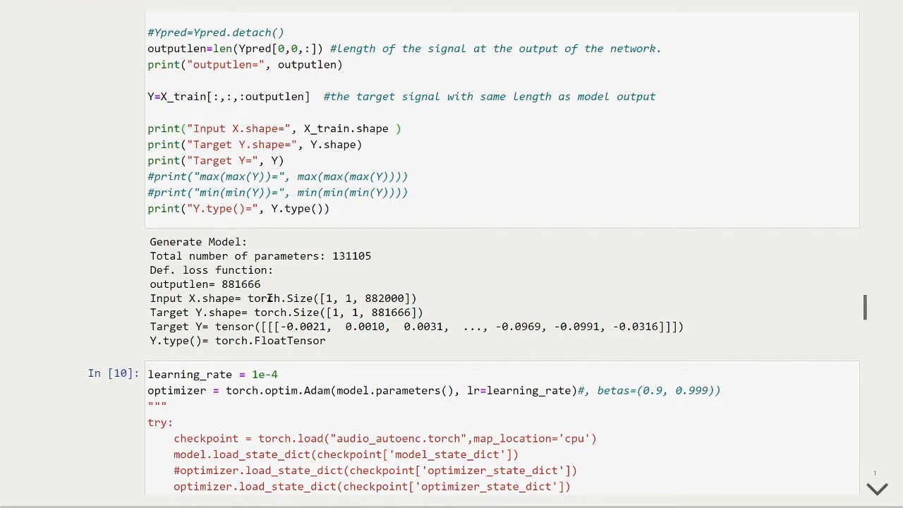
mouse_move(460, 282)
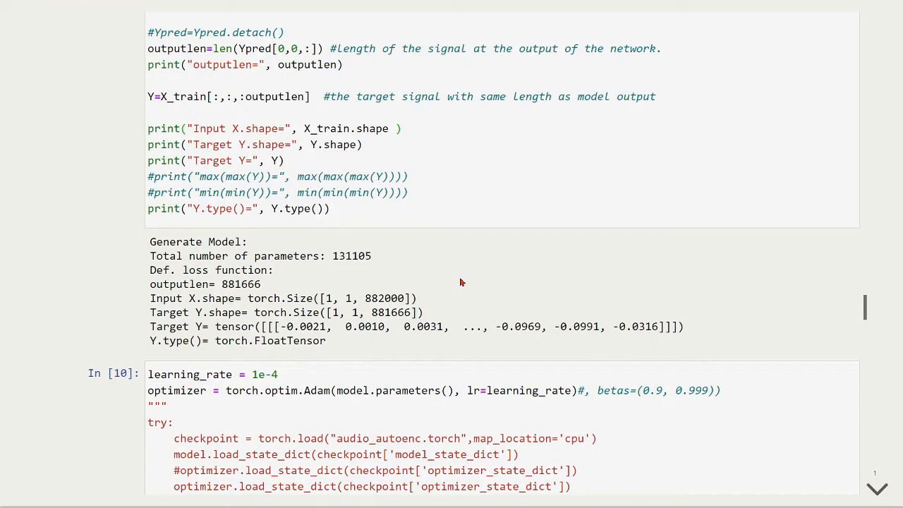
mouse_move(620, 254)
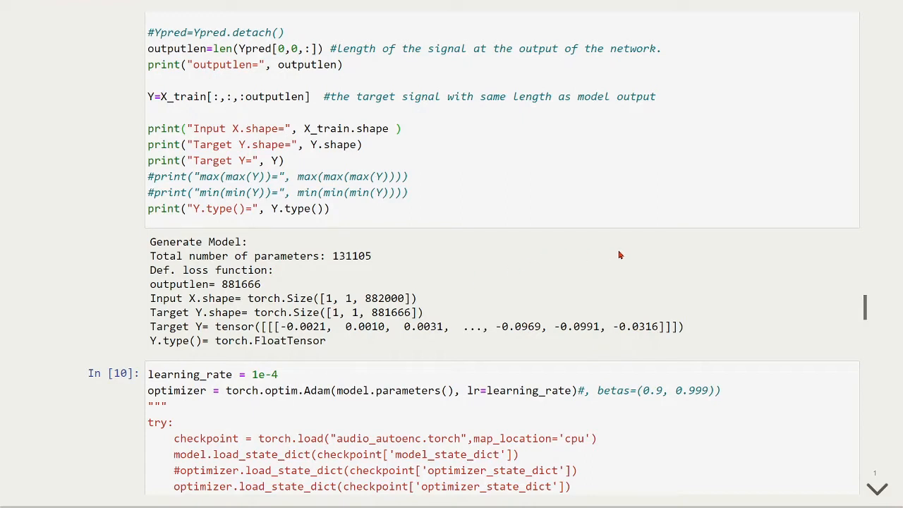
Step: Scroll through the training loss printout, falling from 0.0133 to 0.00272 at epoch 9990
scroll(down, 3)
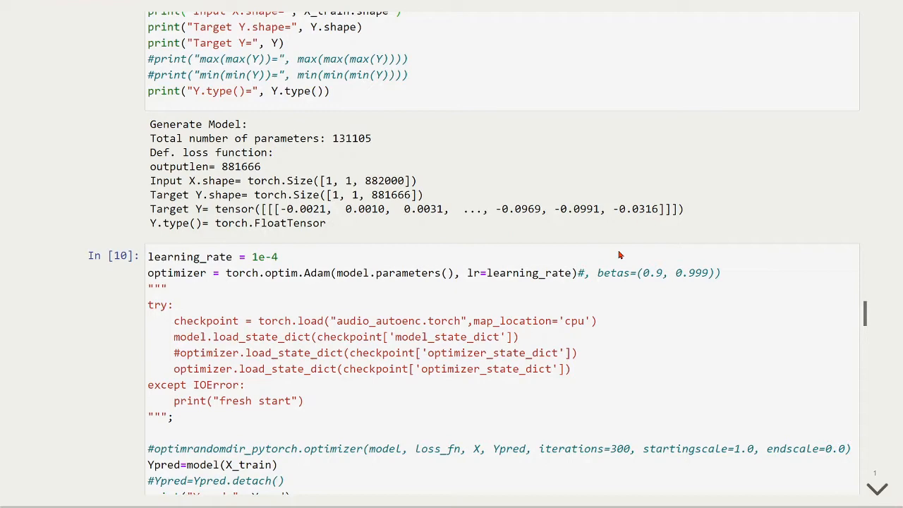
scroll(down, 3)
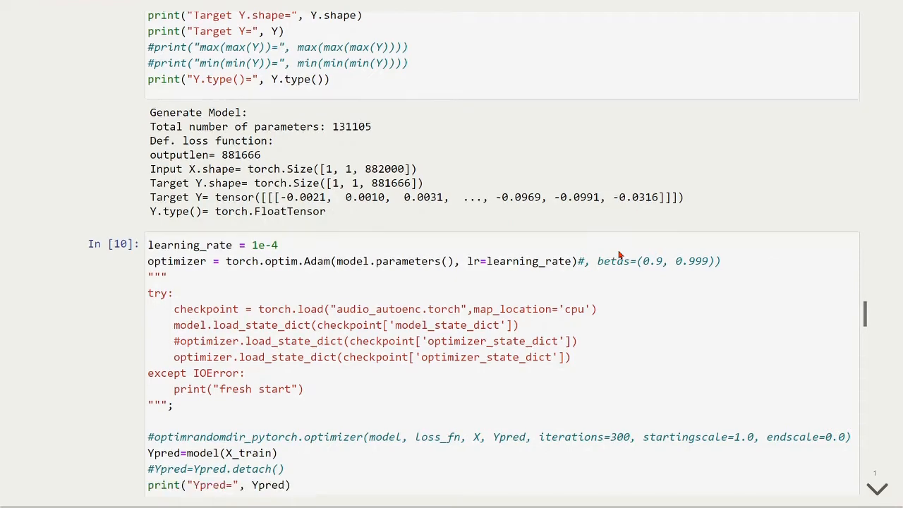
scroll(down, 3)
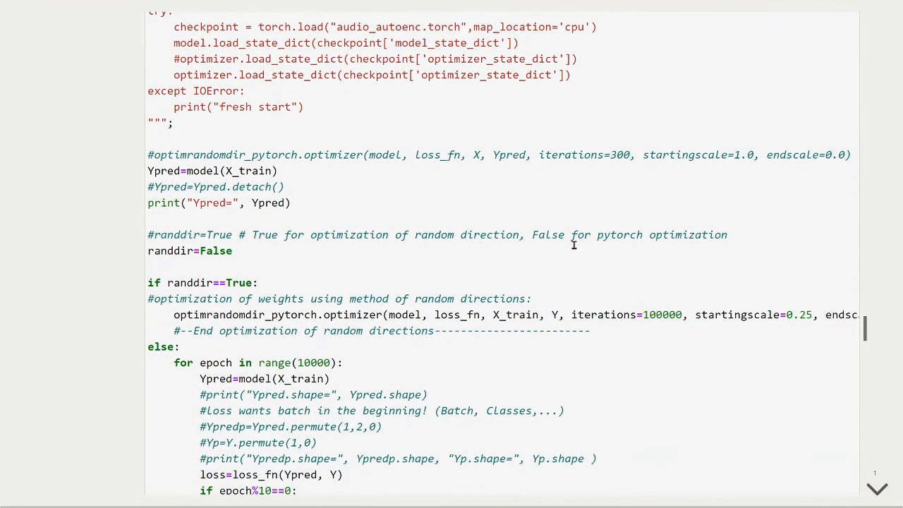
scroll(down, 3)
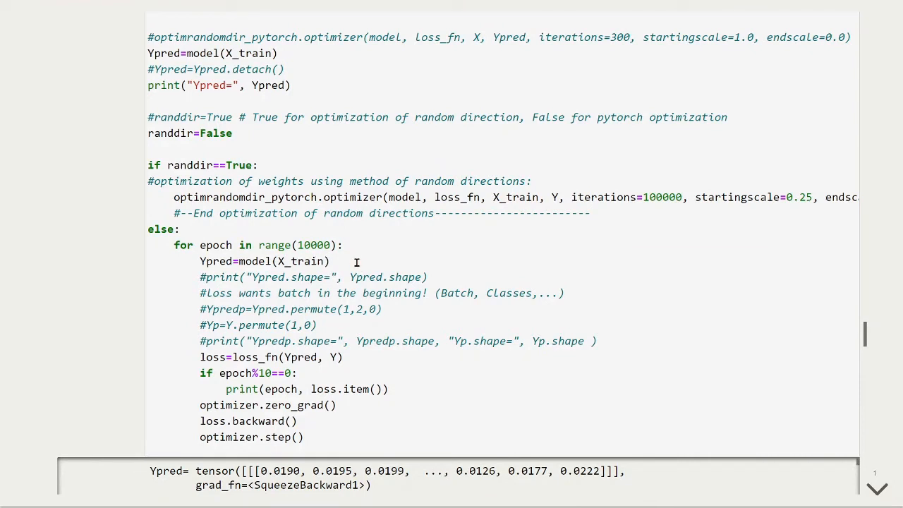
mouse_move(413, 391)
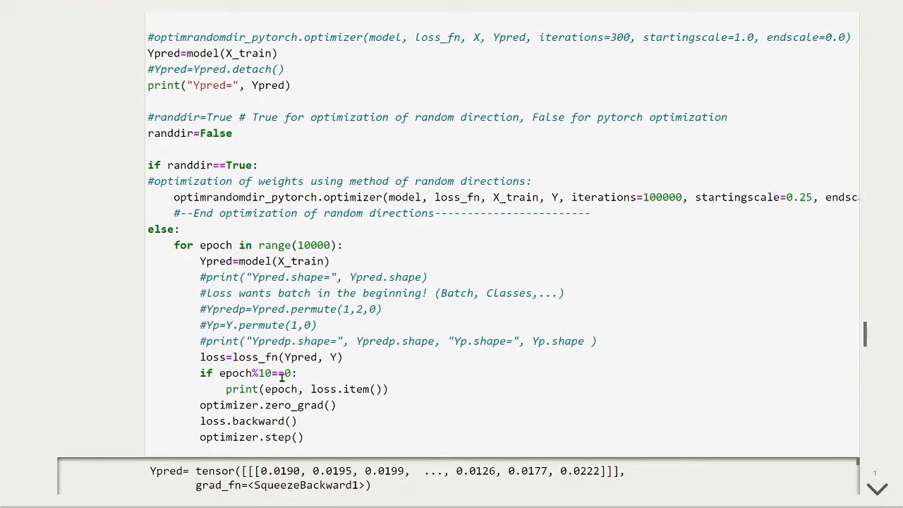
mouse_move(333, 268)
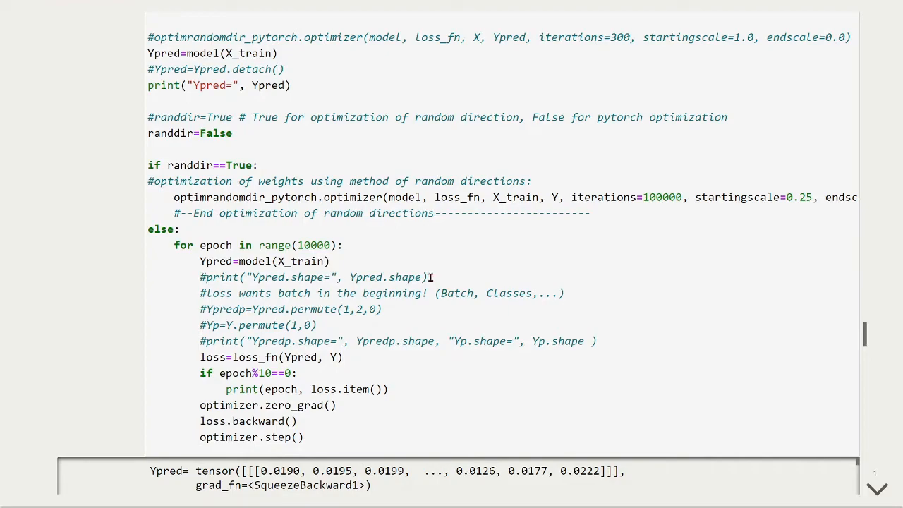
scroll(down, 3)
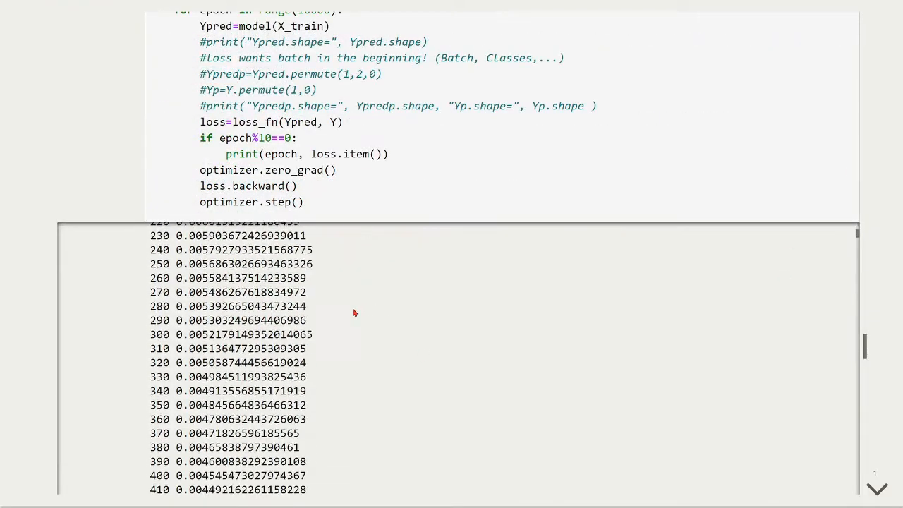
scroll(down, 3)
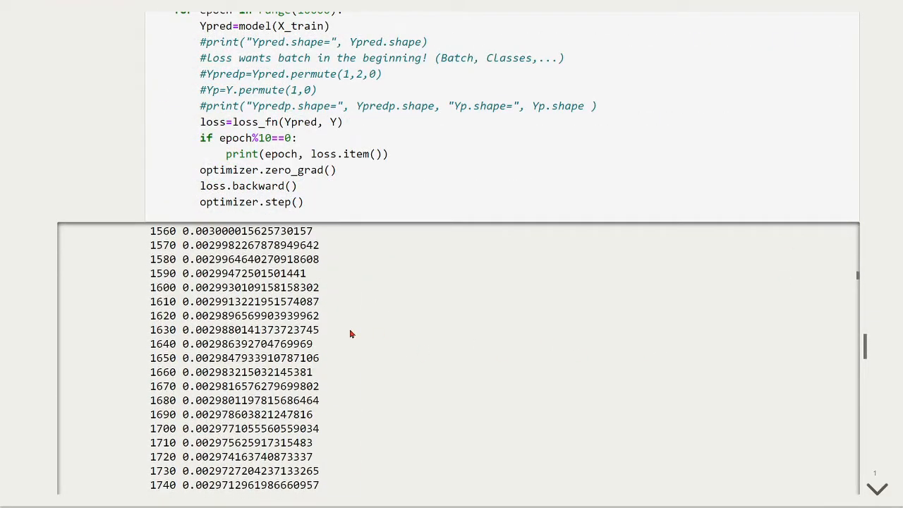
scroll(up, 3)
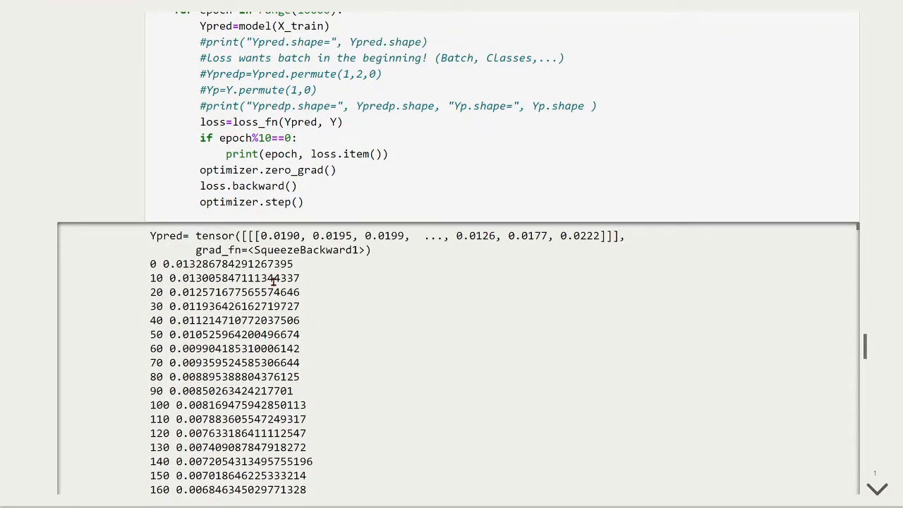
scroll(down, 3)
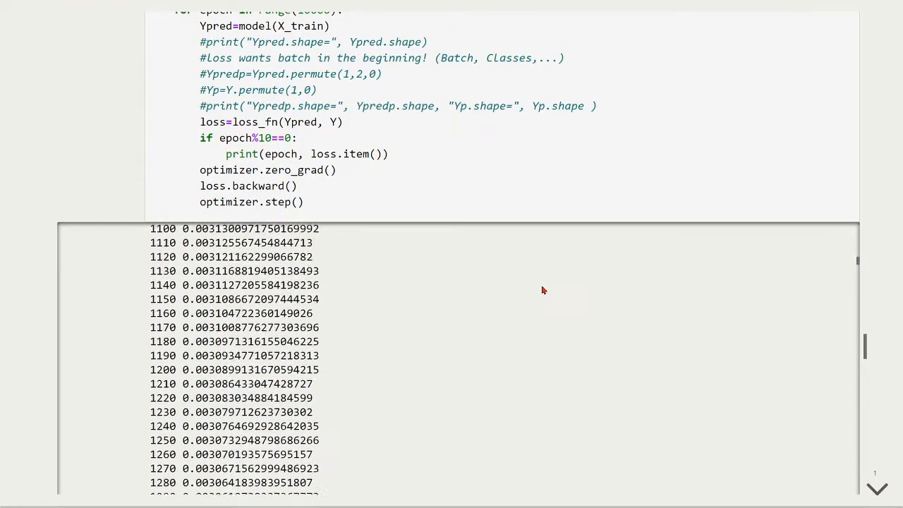
scroll(down, 3)
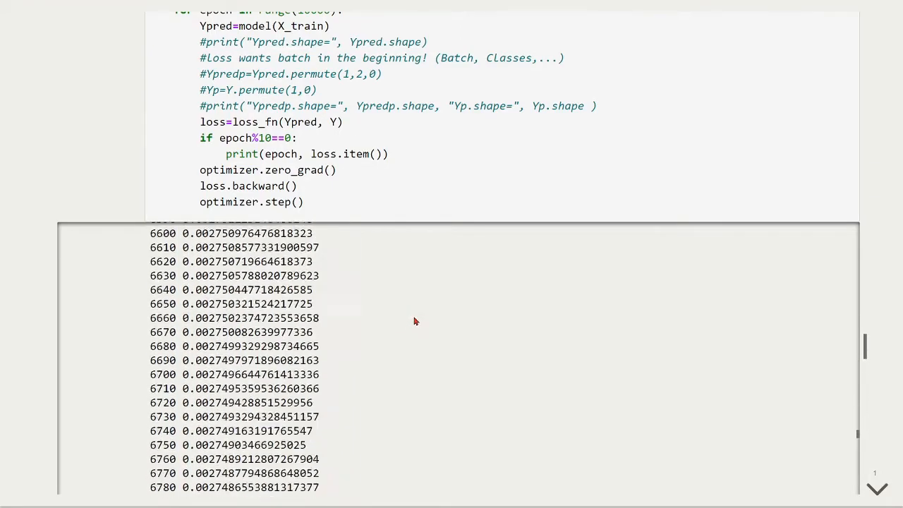
scroll(down, 3)
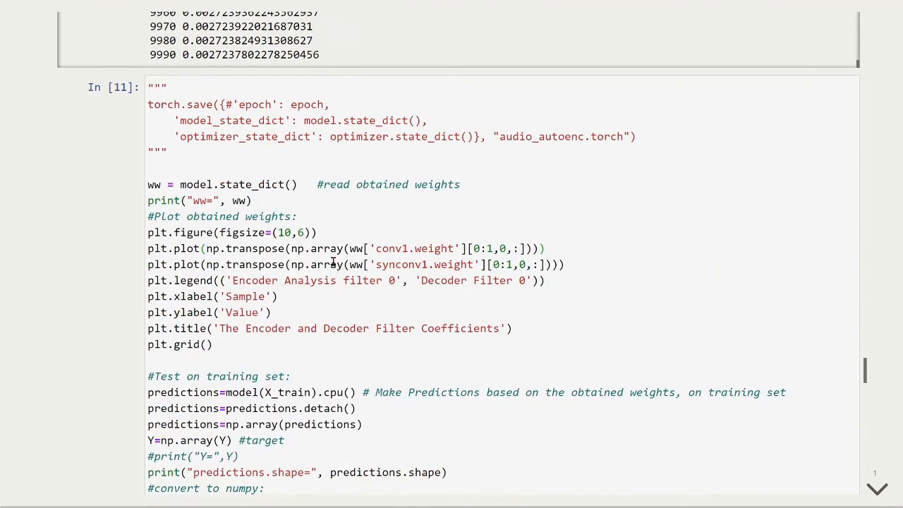
Step: Scroll past In [11]'s weights printout to the Encoder and Decoder Filter Coefficients plot
scroll(down, 3)
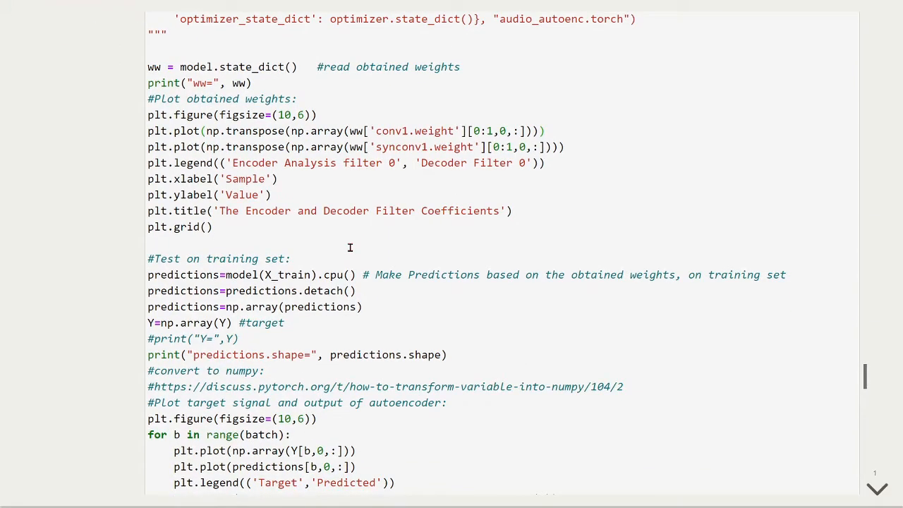
mouse_move(562, 139)
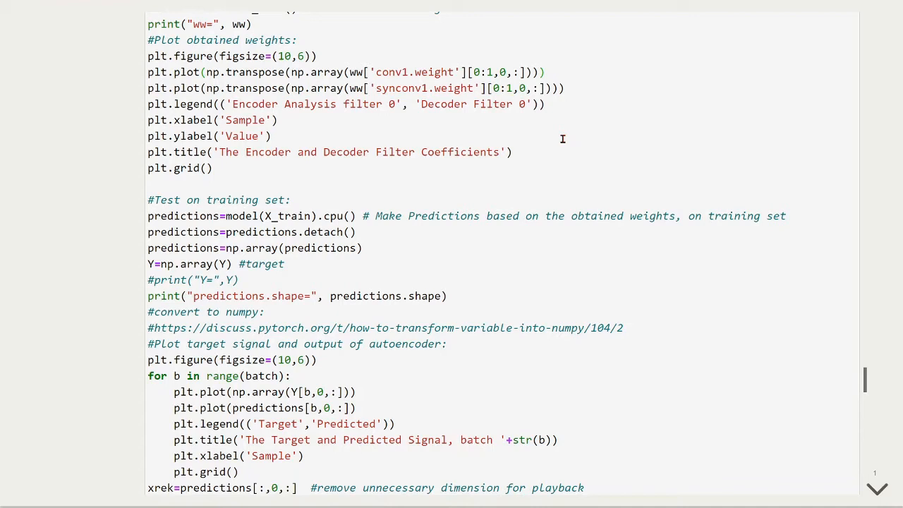
mouse_move(608, 105)
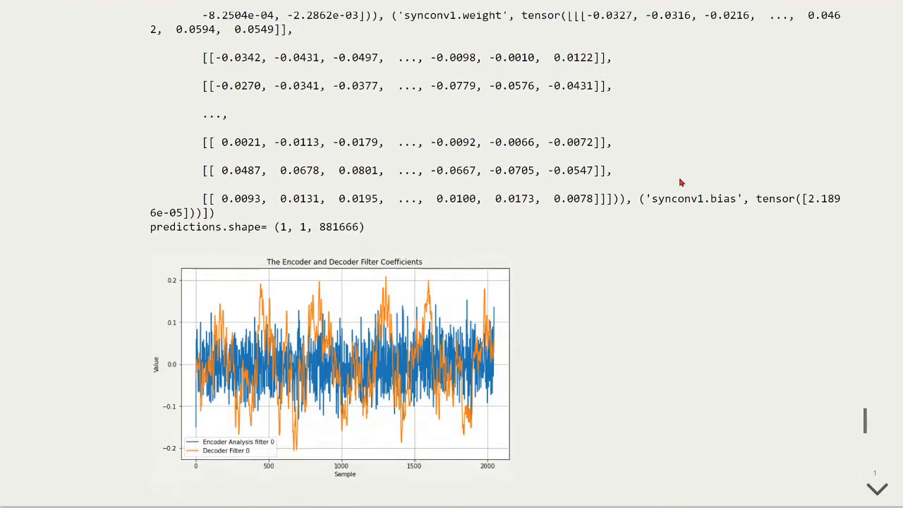
scroll(down, 3)
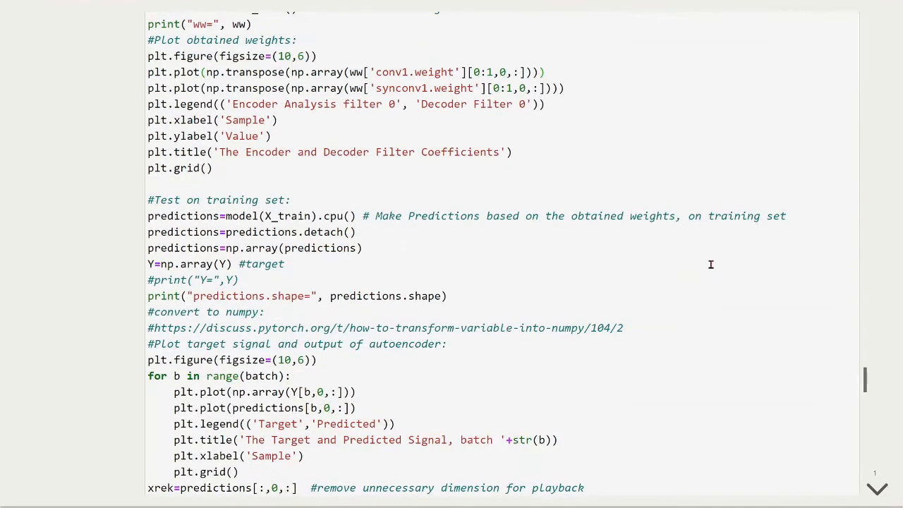
Step: Scroll to the batch 0 target-versus-predicted signal plot and the audio playback cell
scroll(down, 3)
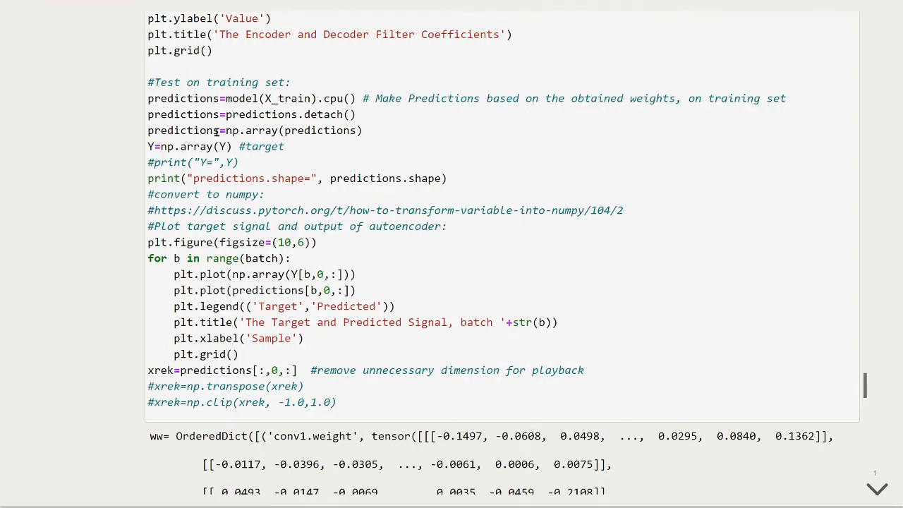
scroll(down, 3)
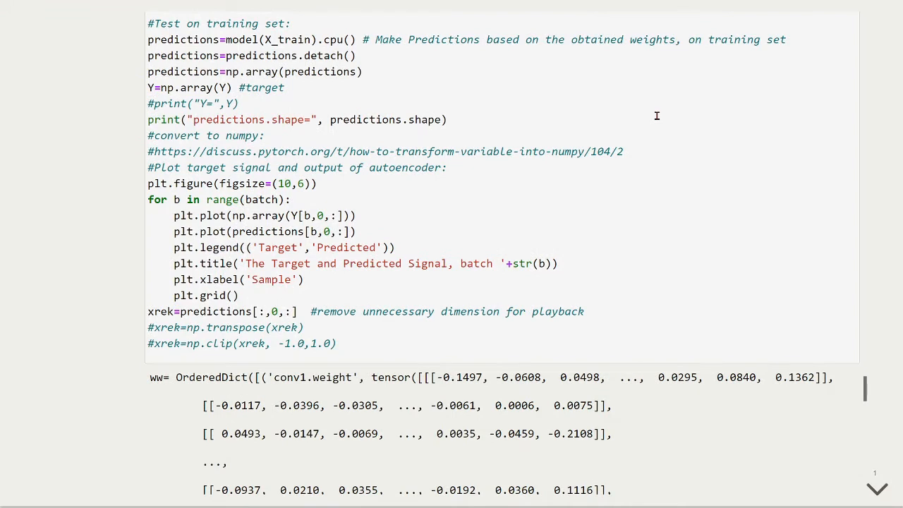
mouse_move(678, 155)
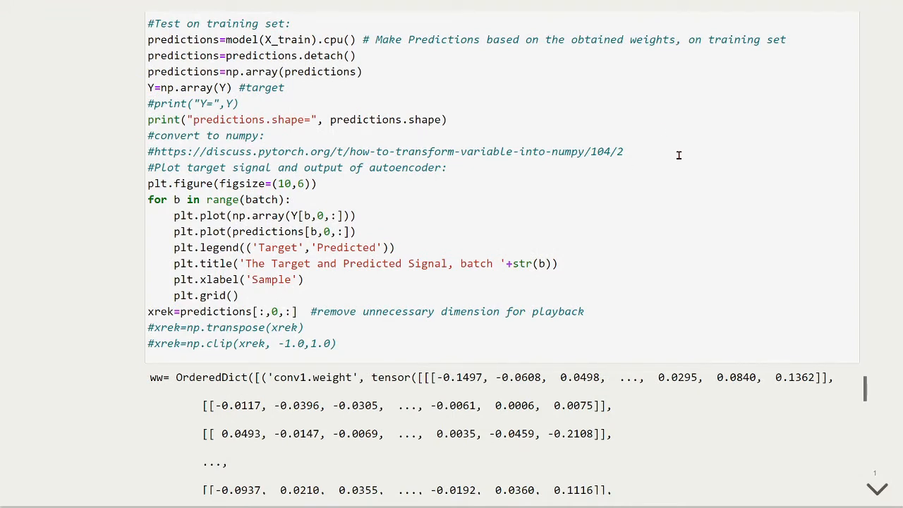
scroll(down, 3)
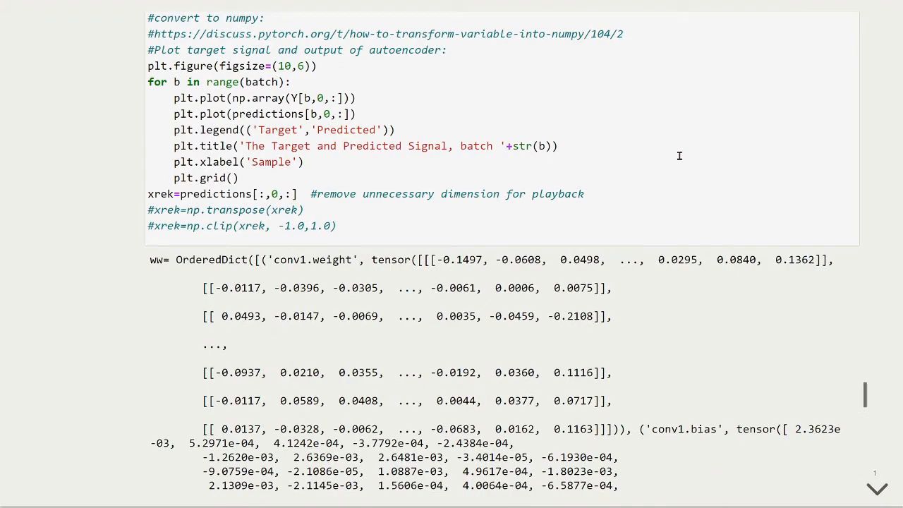
scroll(down, 3)
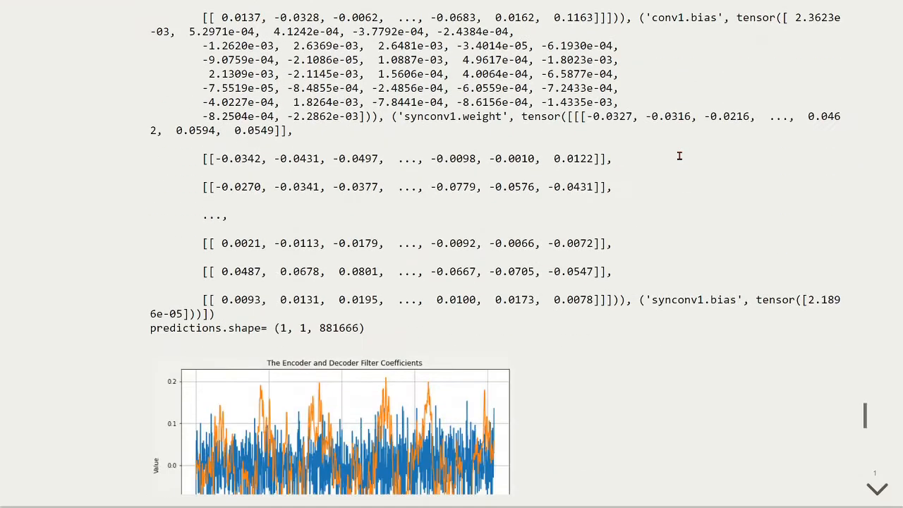
scroll(down, 3)
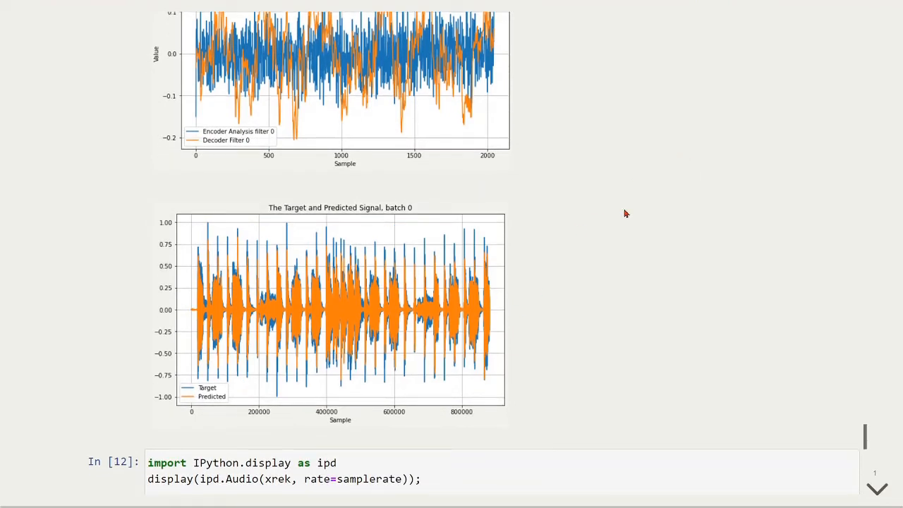
Step: Play the reconstructed training audio in In [12] and pause it at 0:11 of 0:19
scroll(down, 3)
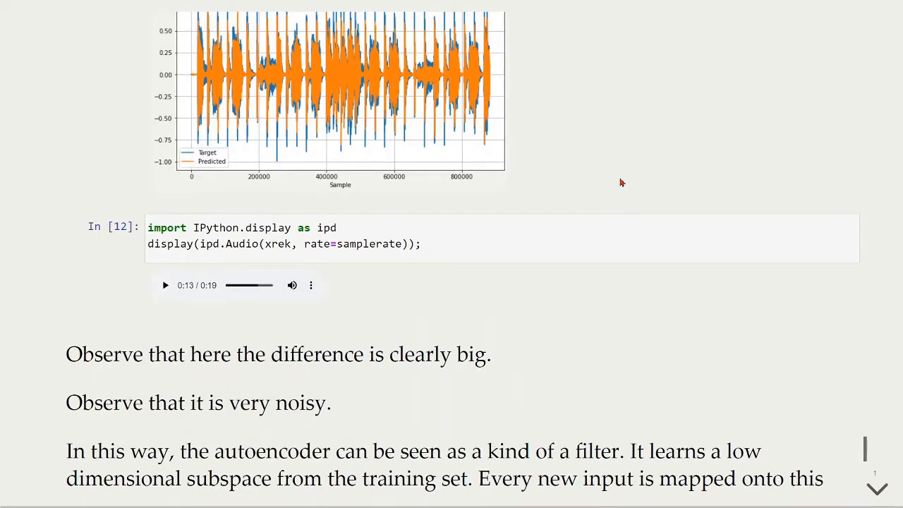
mouse_move(621, 172)
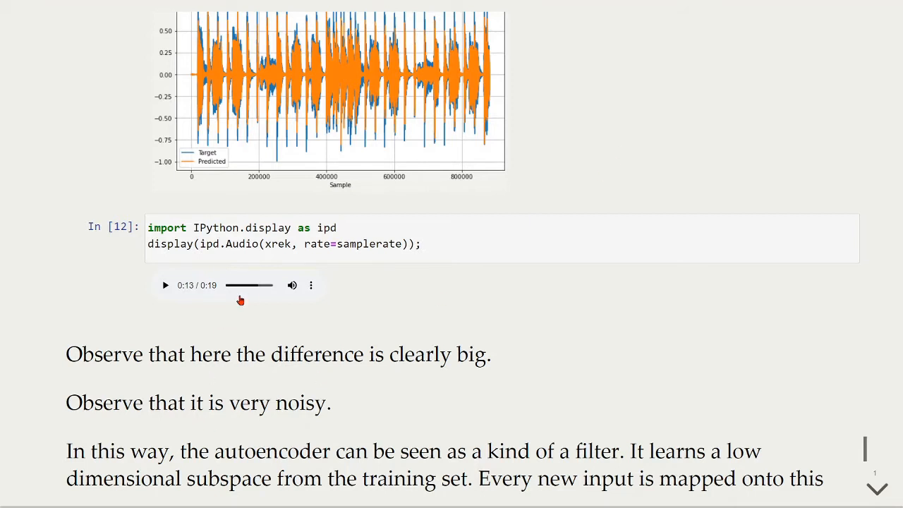
click(165, 285)
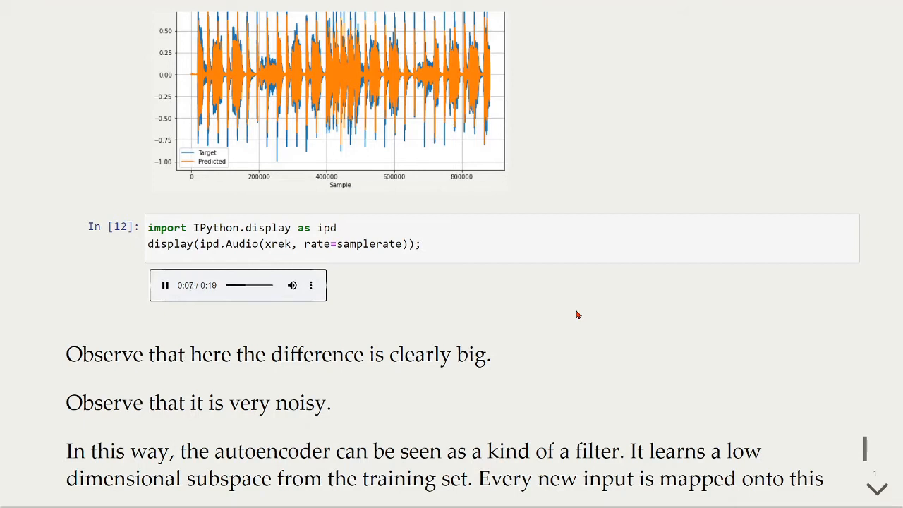
mouse_move(505, 326)
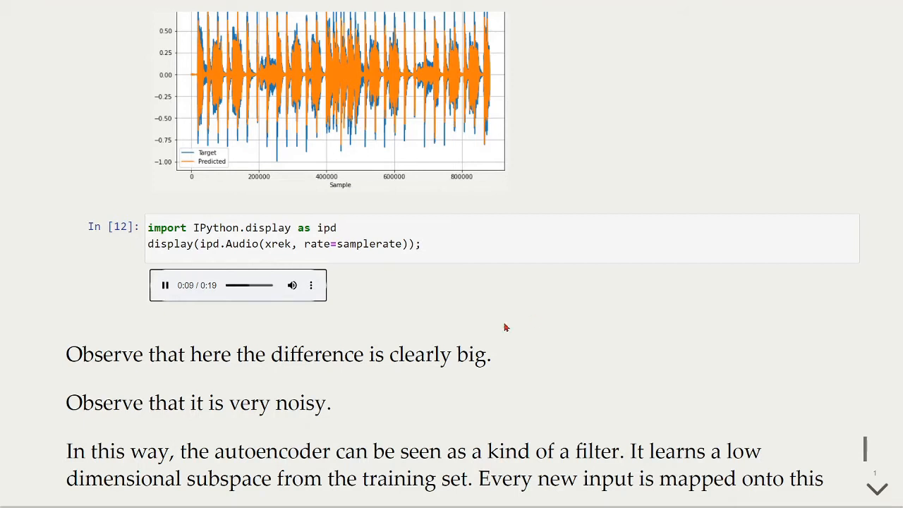
click(166, 285)
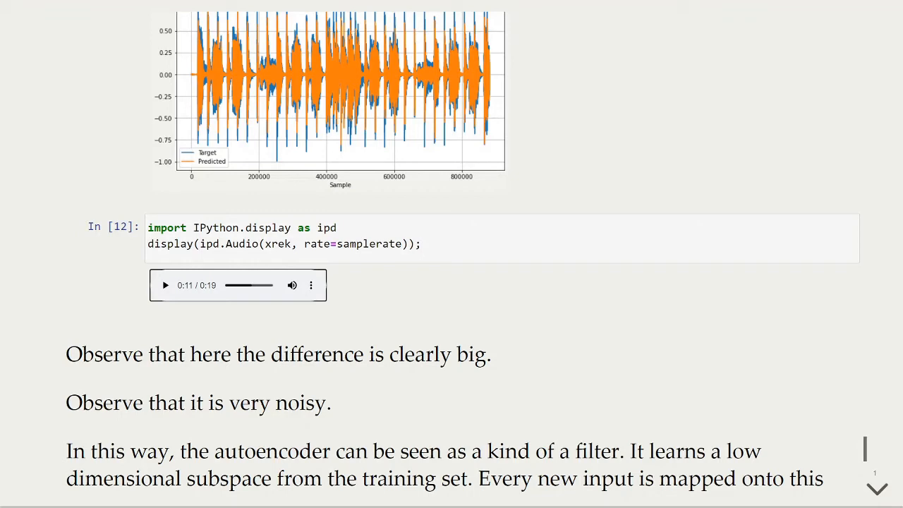
mouse_move(516, 297)
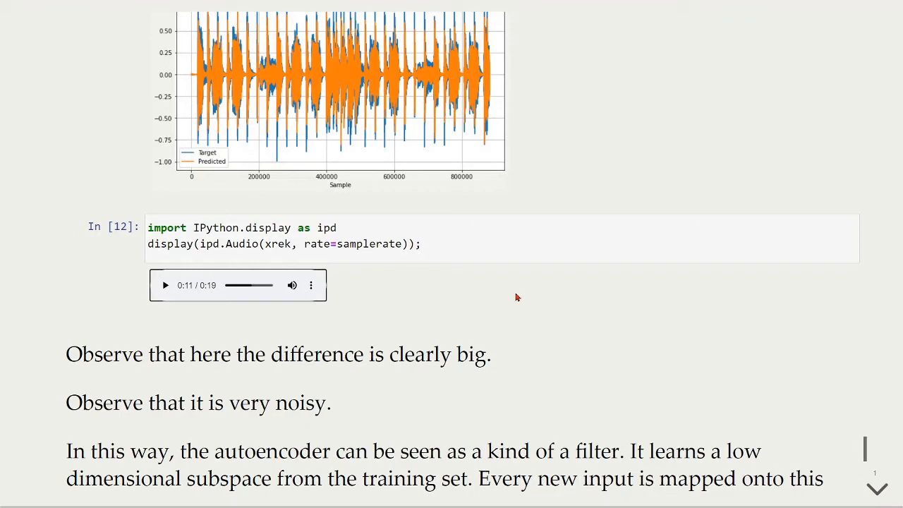
scroll(down, 3)
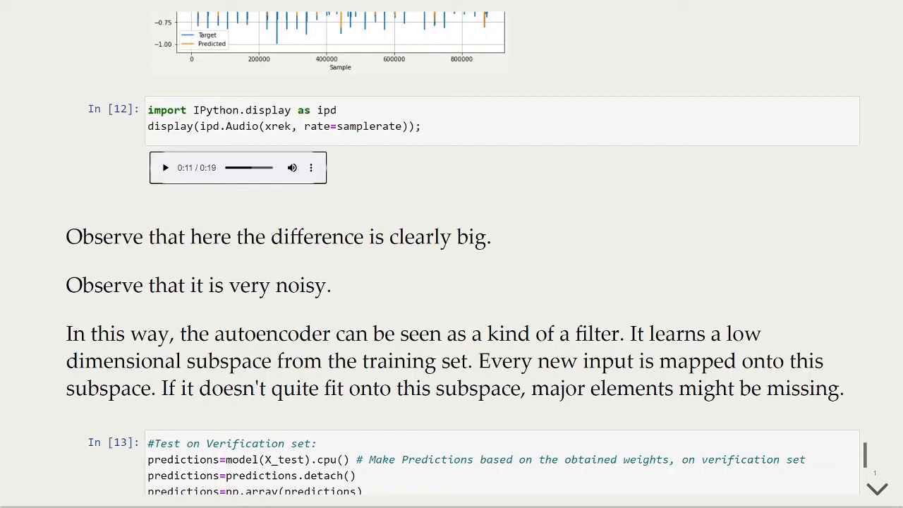
Step: Scroll past the autoencoder notes to In [13]'s verification-set code and batch 0 plot
scroll(down, 3)
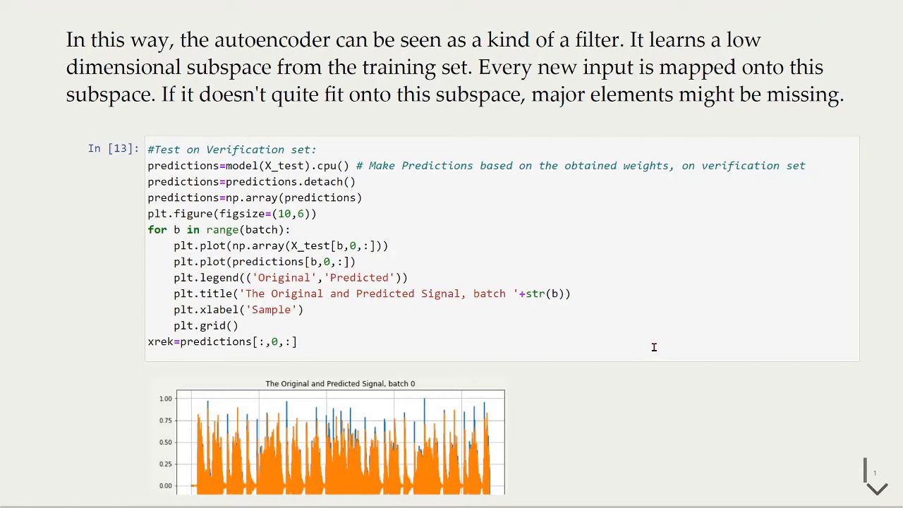
Step: Play the In [14] verification-set reconstruction audio, pausing it at 0:11 of 0:19
scroll(down, 3)
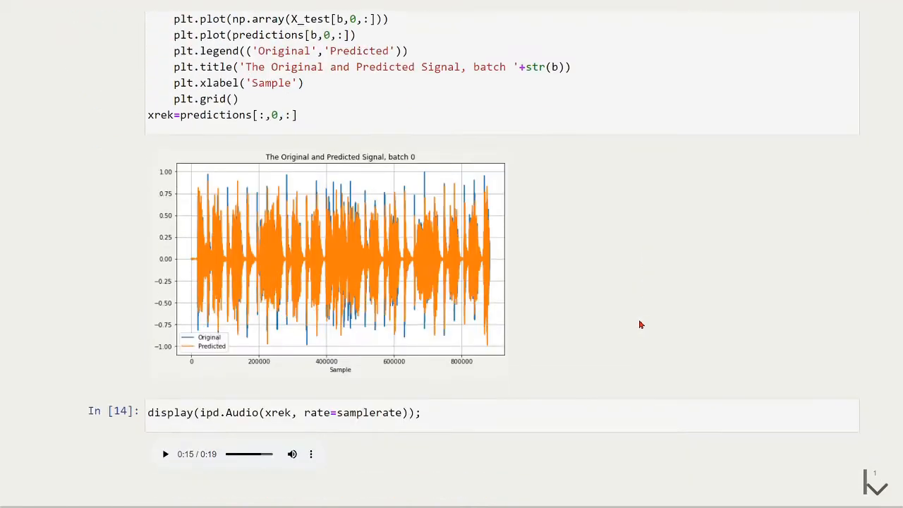
mouse_move(565, 243)
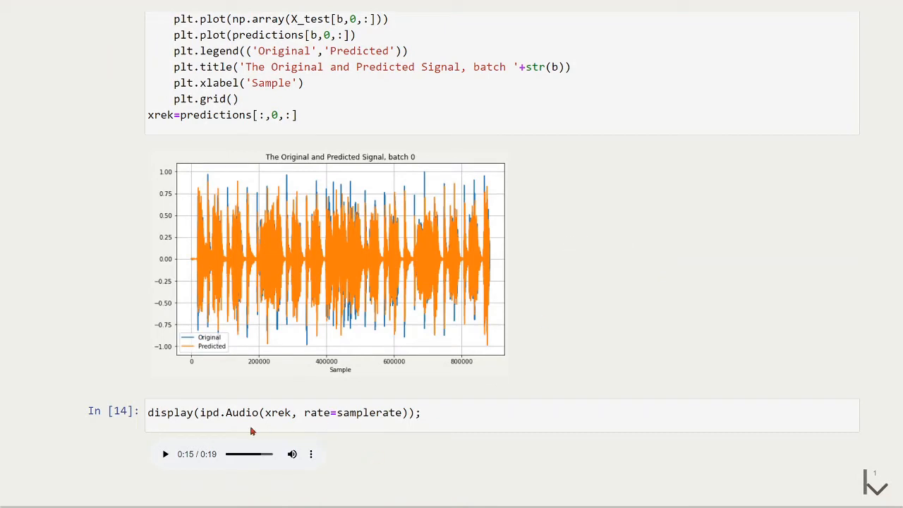
click(165, 454)
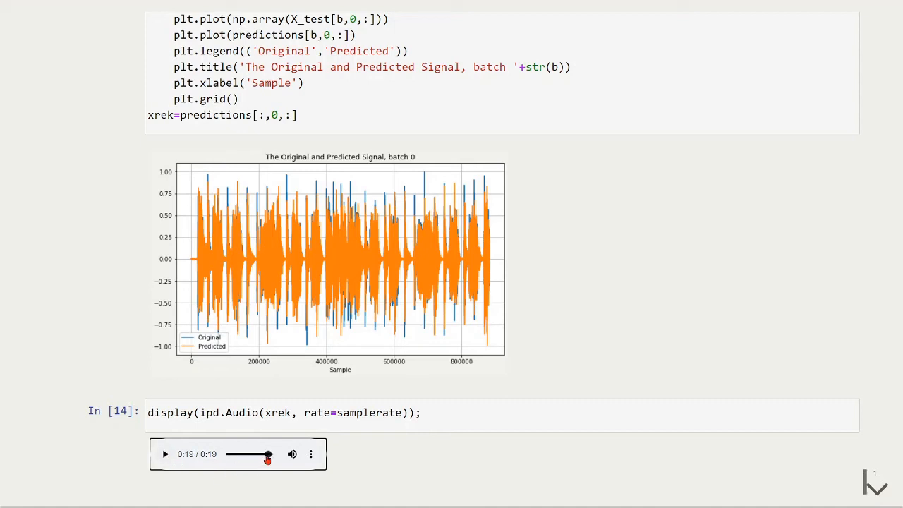
click(166, 453)
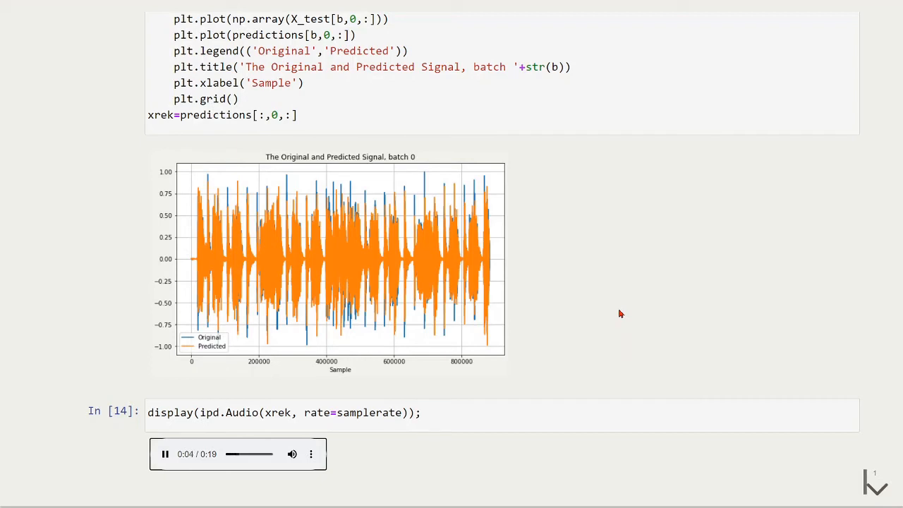
mouse_move(649, 290)
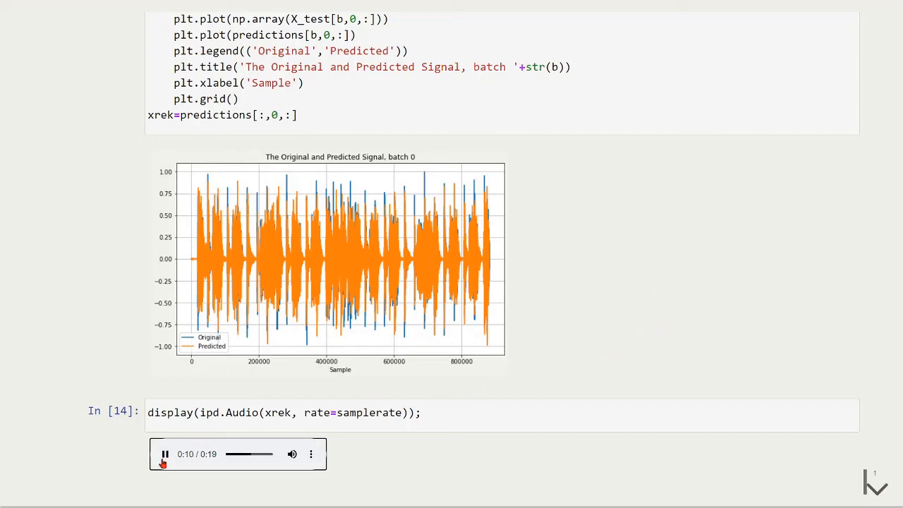
click(164, 454)
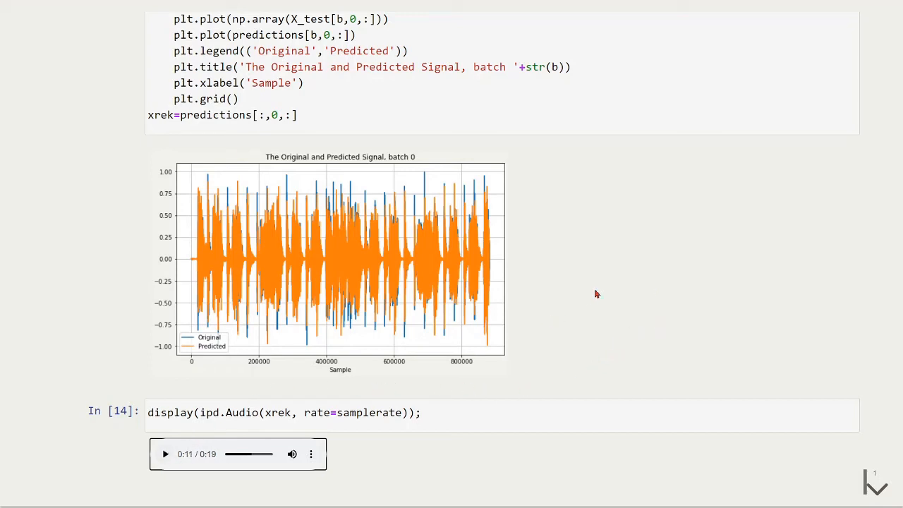